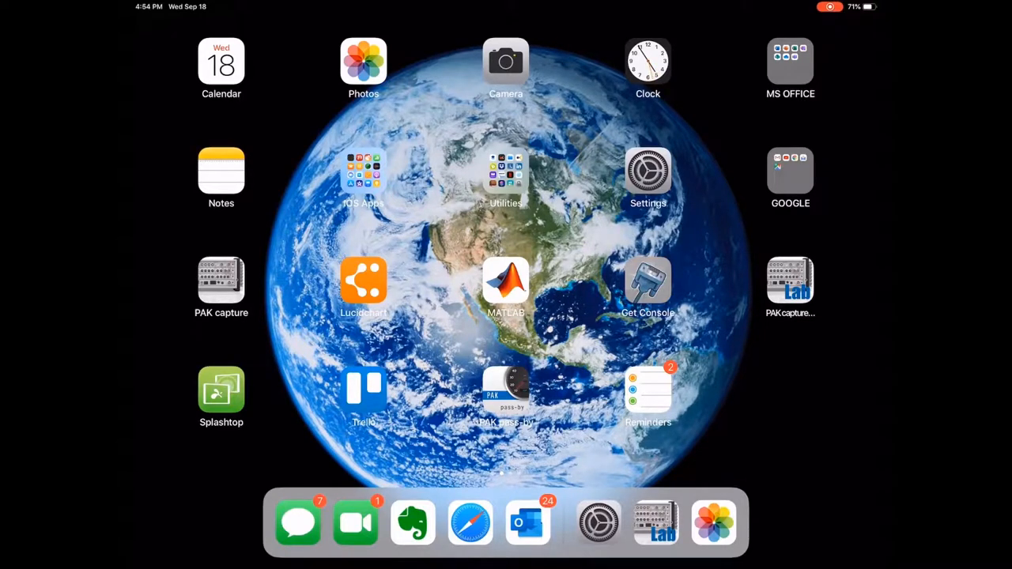
Step: Verify in iPadOS Wi-Fi settings that the iPad is joined to MicroQ_1118S0087
{"action": "left_click", "coordinate": [648, 169]}
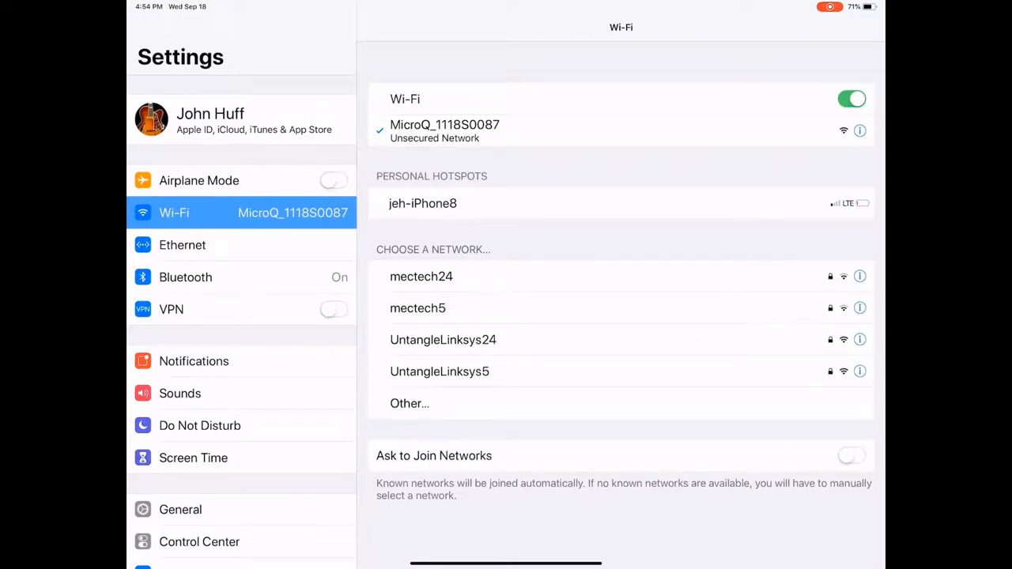
{"action": "left_click", "coordinate": [182, 244]}
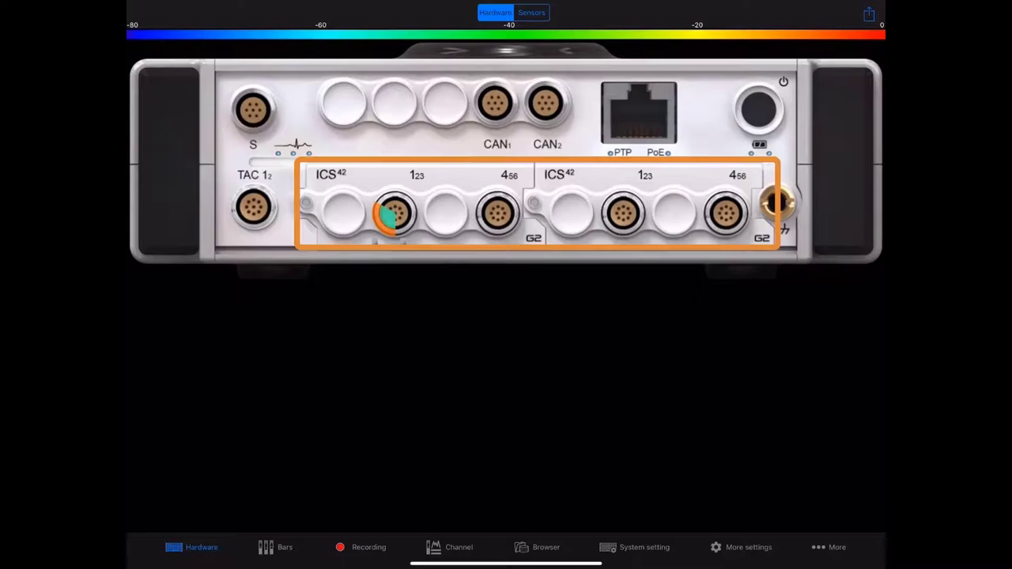
Step: View the channel level bars, the zeroed recording dashboard, then the TAC:1 speed gauge
{"action": "left_click", "coordinate": [523, 114]}
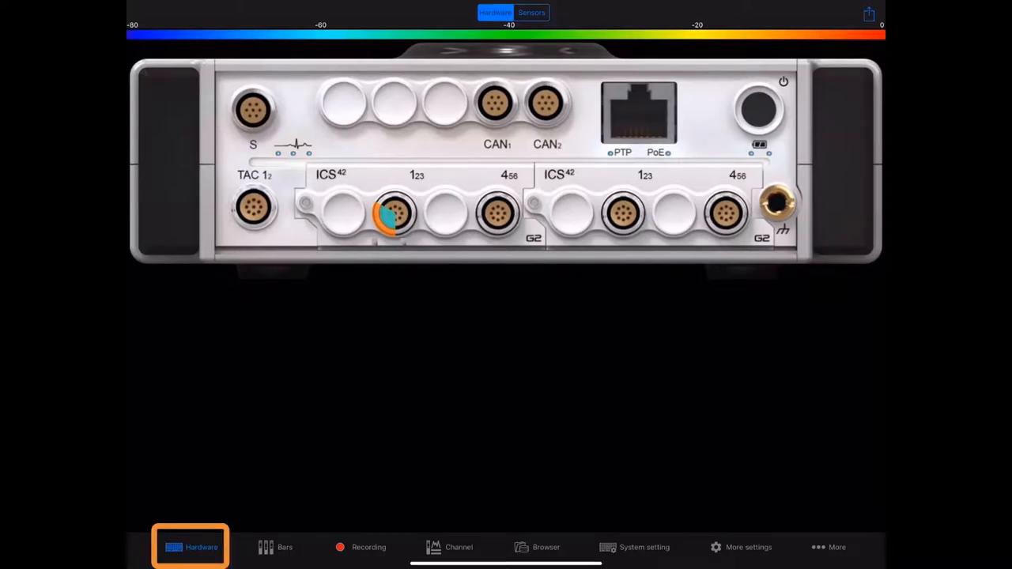
{"action": "left_click", "coordinate": [285, 548]}
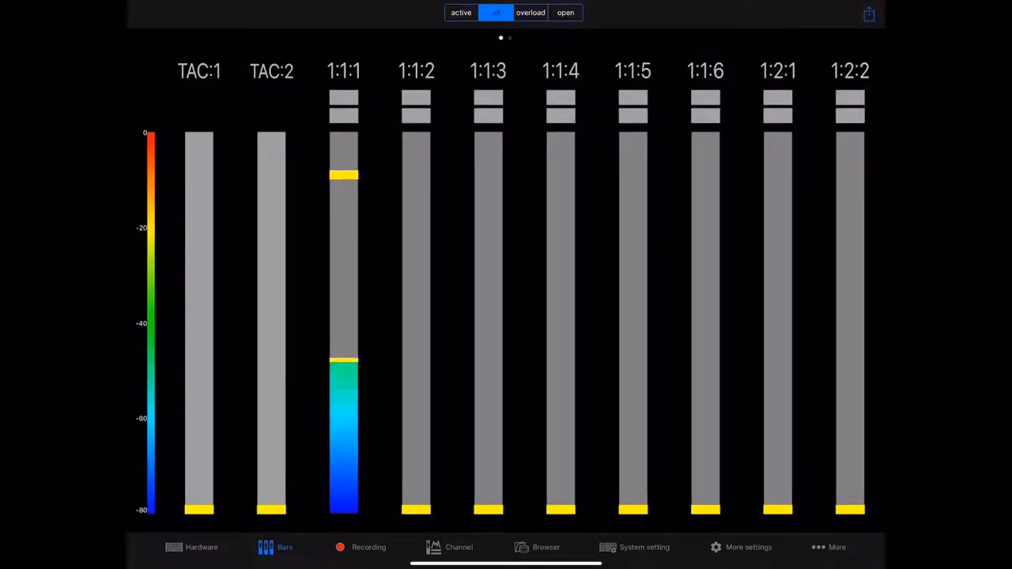
{"action": "left_click", "coordinate": [369, 547]}
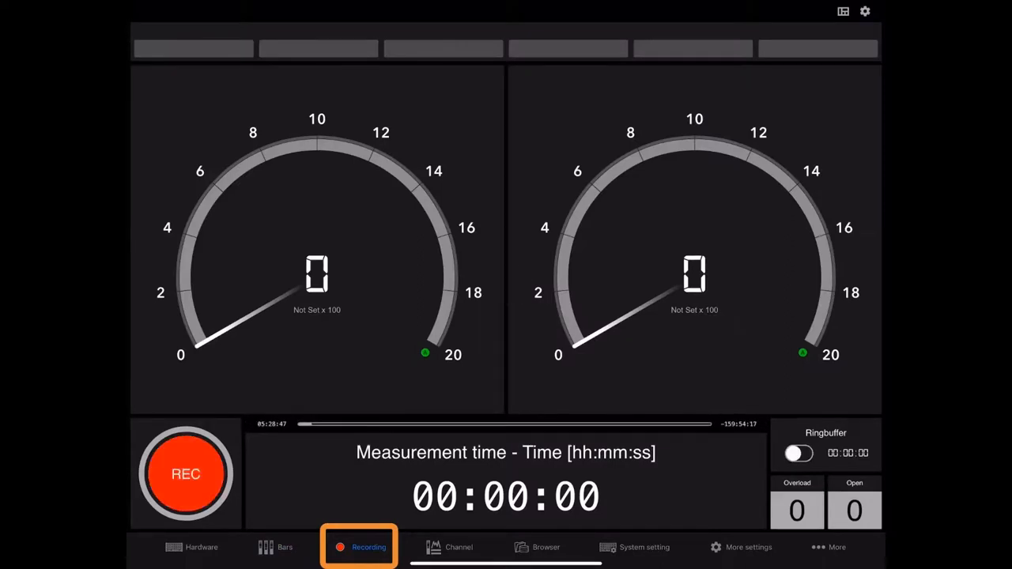
{"action": "left_click", "coordinate": [444, 547]}
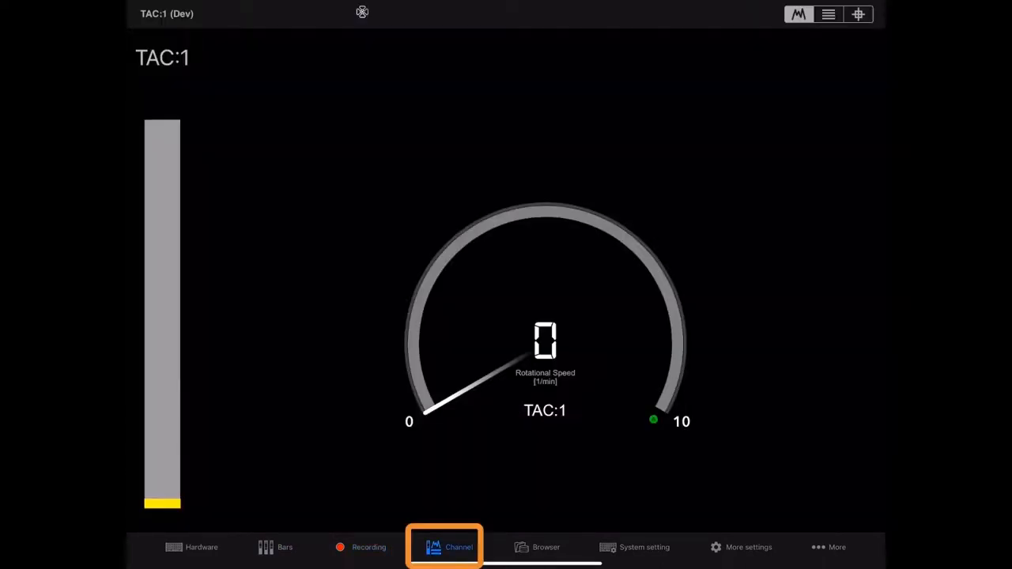